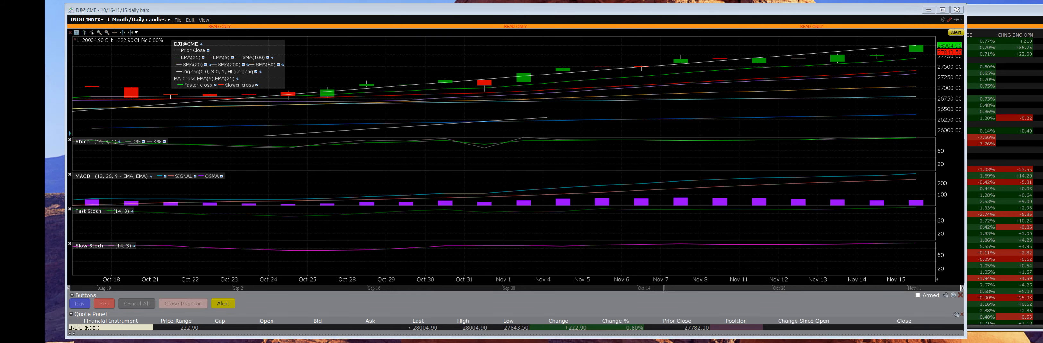
pyautogui.moveTo(282, 140)
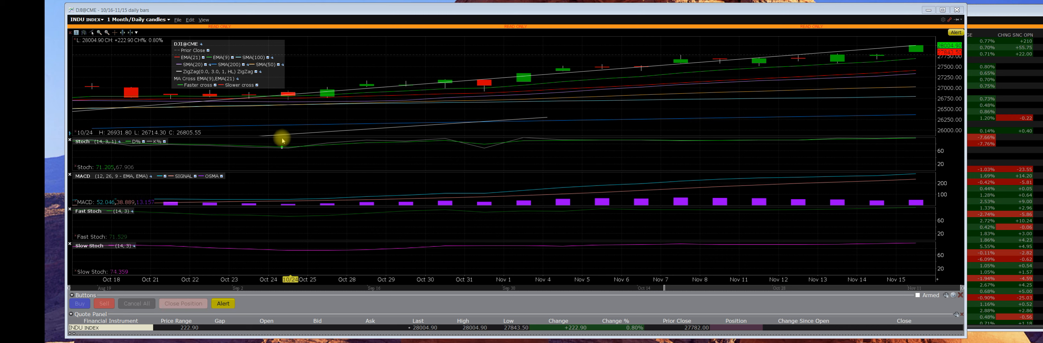
pyautogui.moveTo(843, 126)
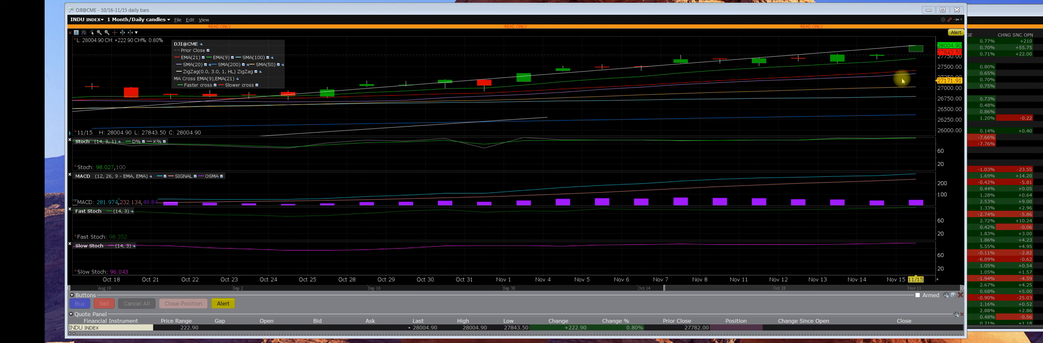
pyautogui.moveTo(306, 102)
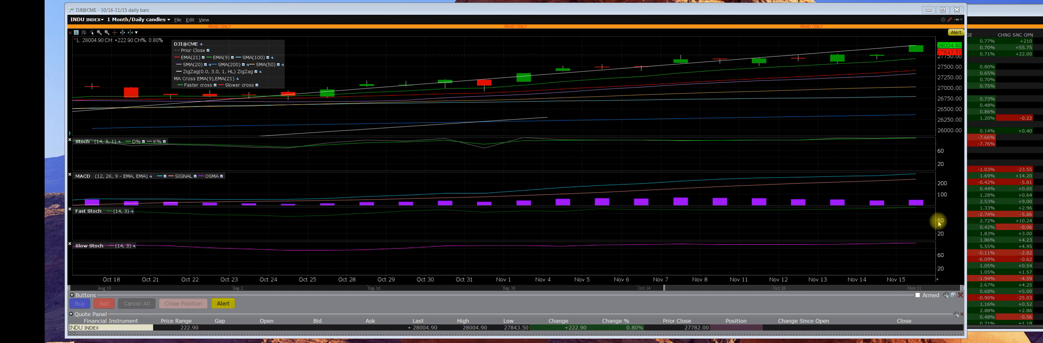
pyautogui.moveTo(921, 43)
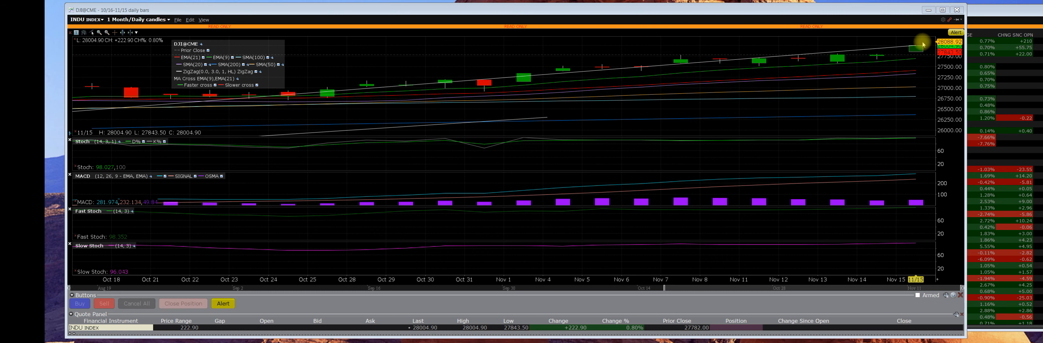
pyautogui.moveTo(929, 83)
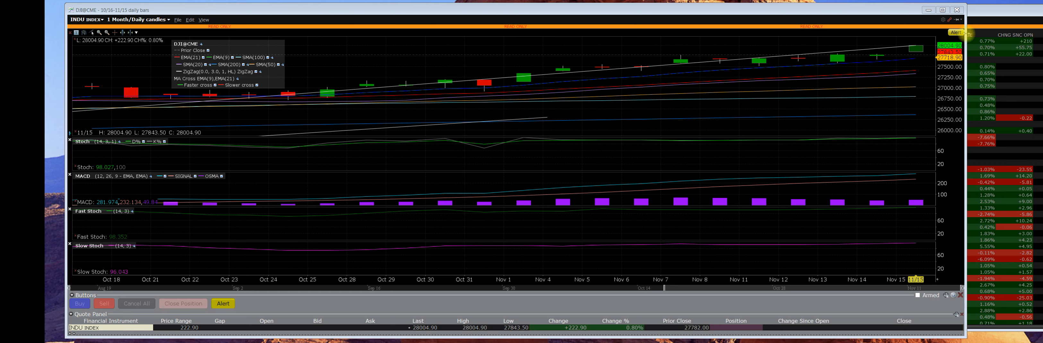
pyautogui.moveTo(913, 144)
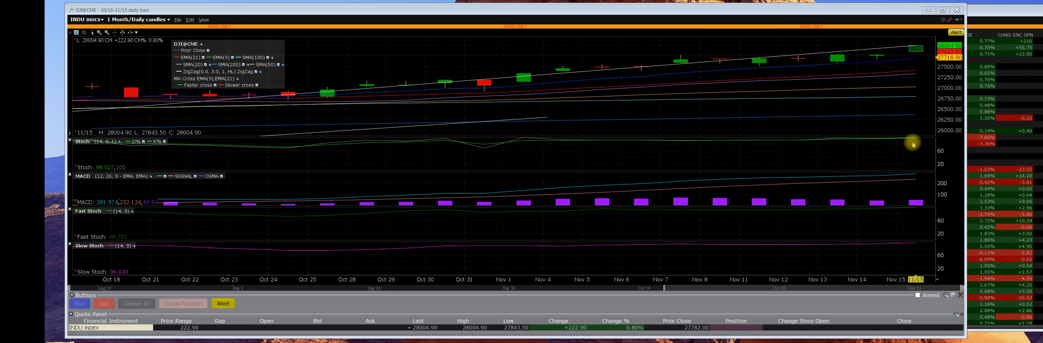
pyautogui.moveTo(915, 144)
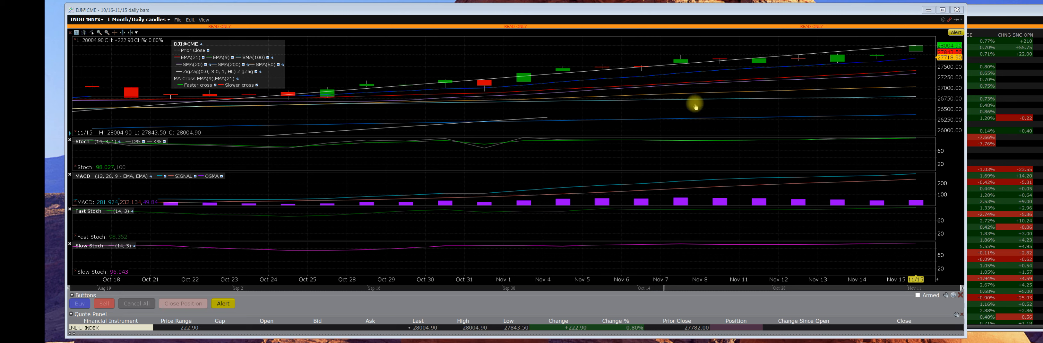
pyautogui.moveTo(703, 108)
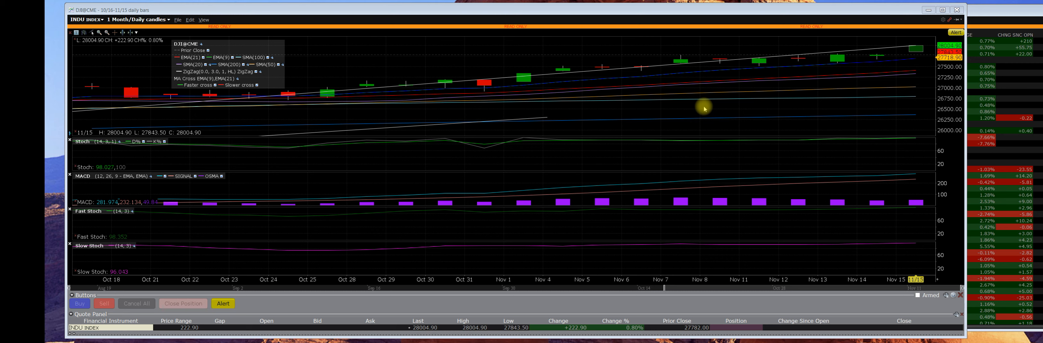
pyautogui.moveTo(703, 108)
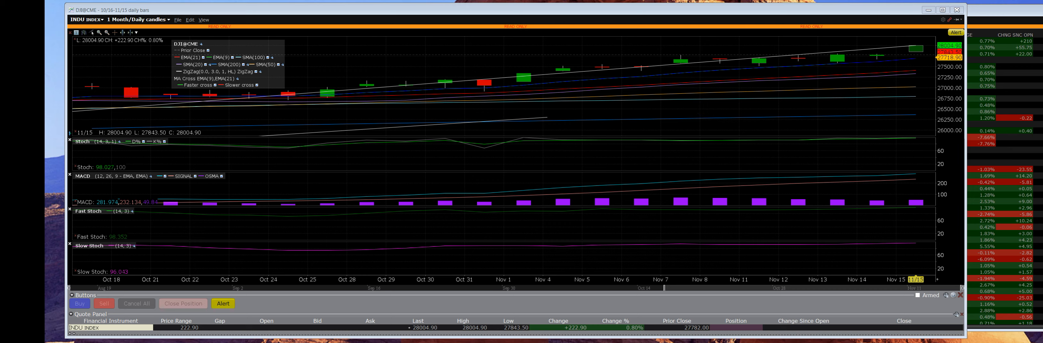